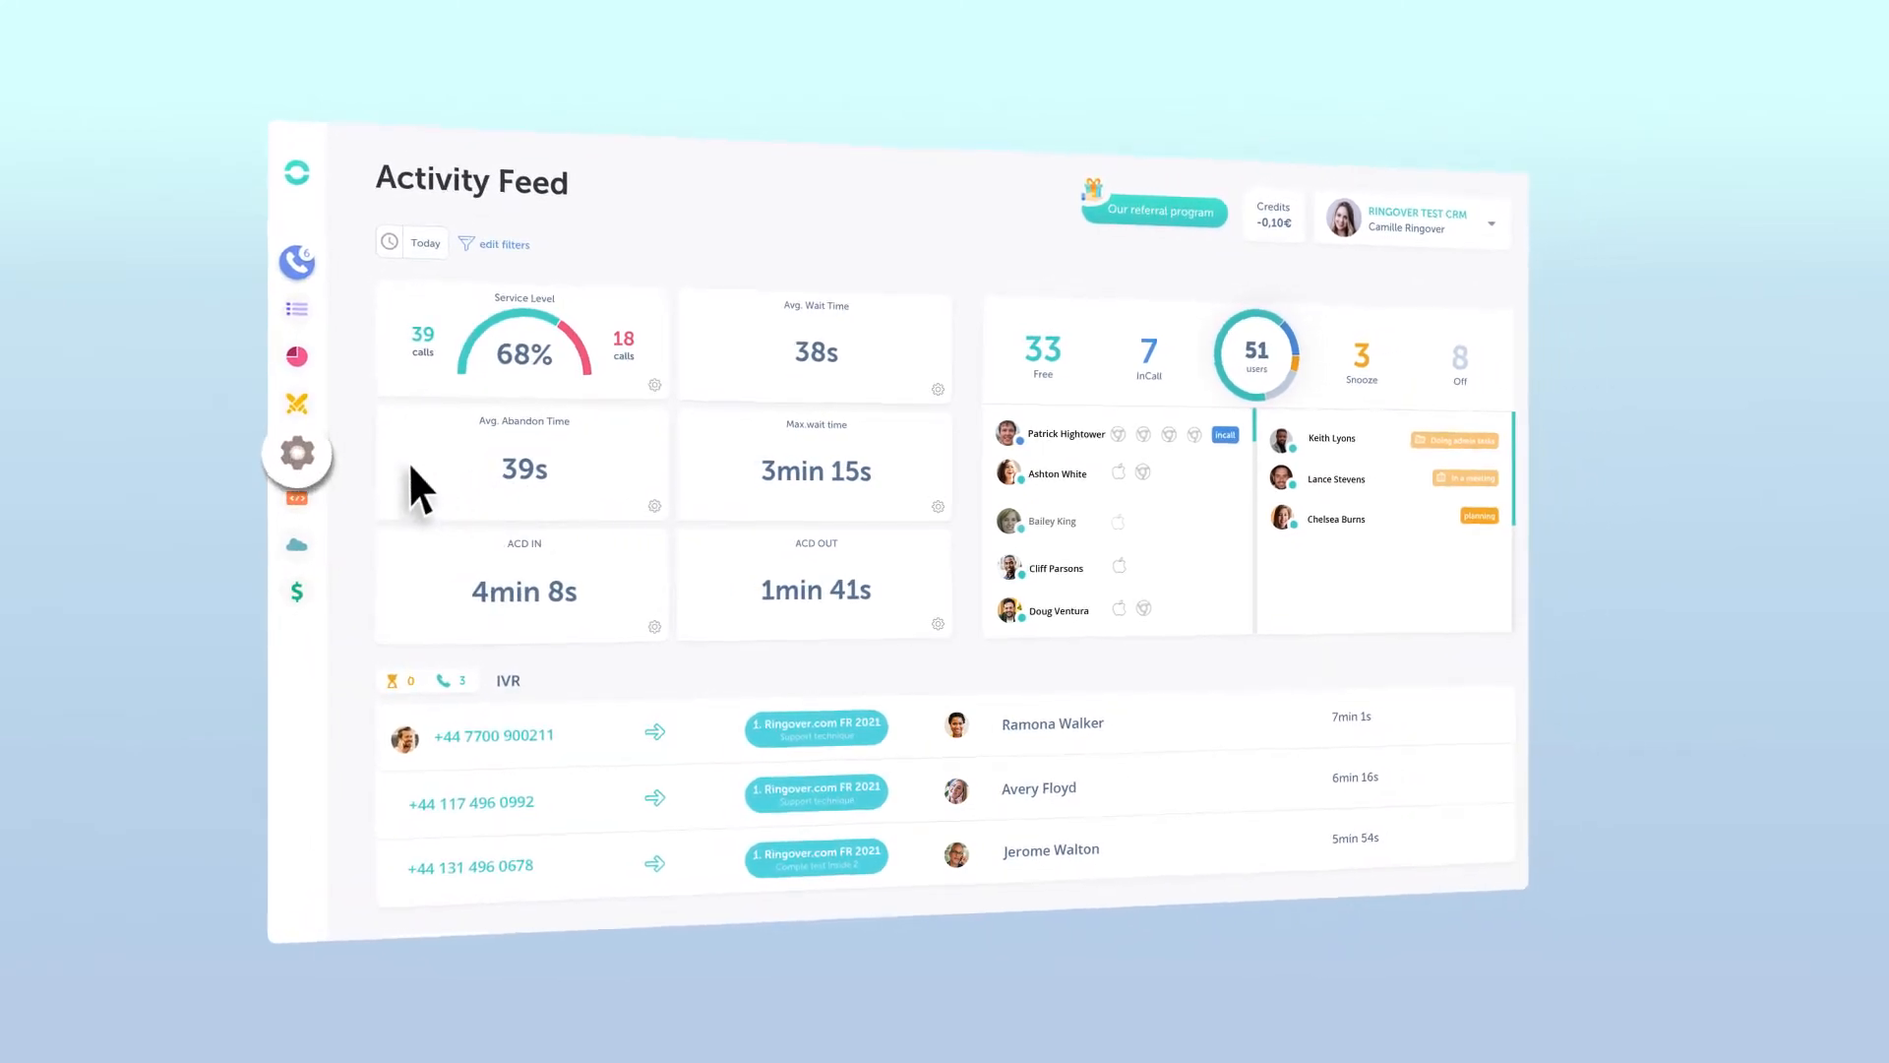
Open the settings submenu via the gear icon in the left sidebar.
click(296, 452)
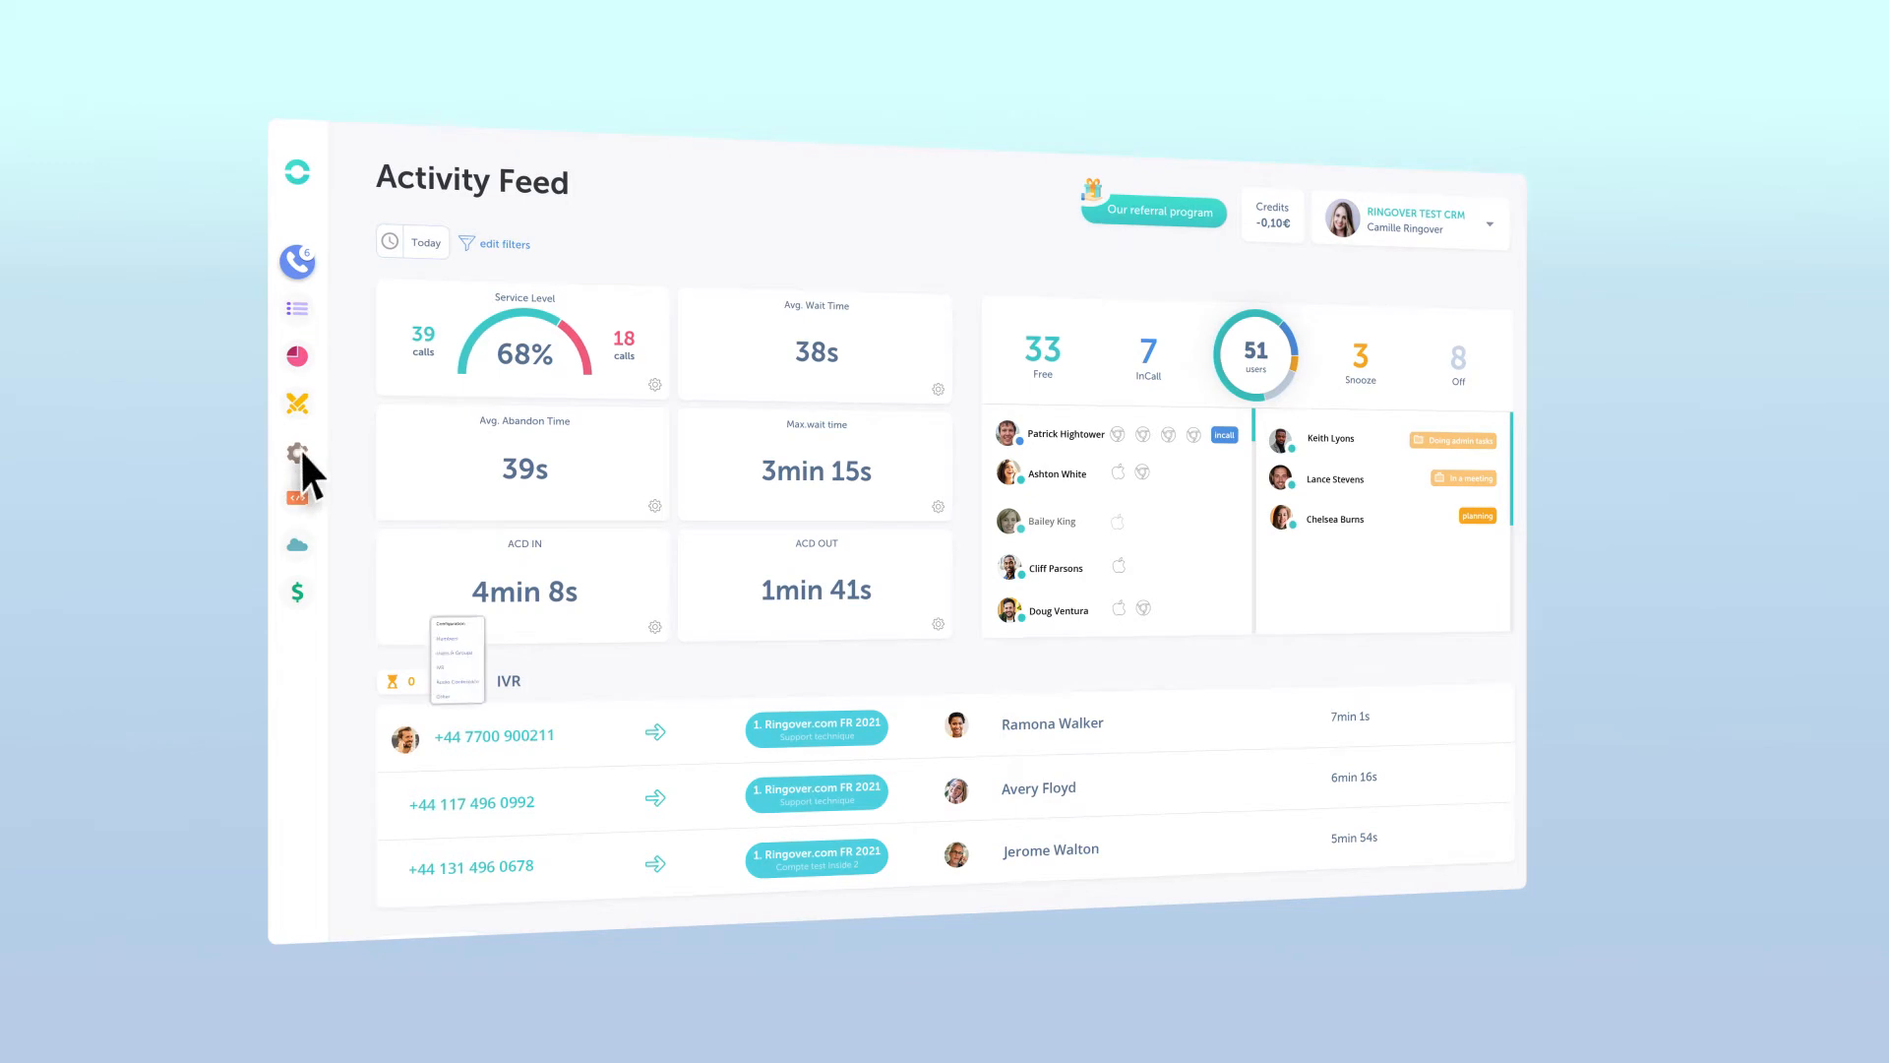
Go to the IVR page listing existing IVRs and their numbers.
click(295, 453)
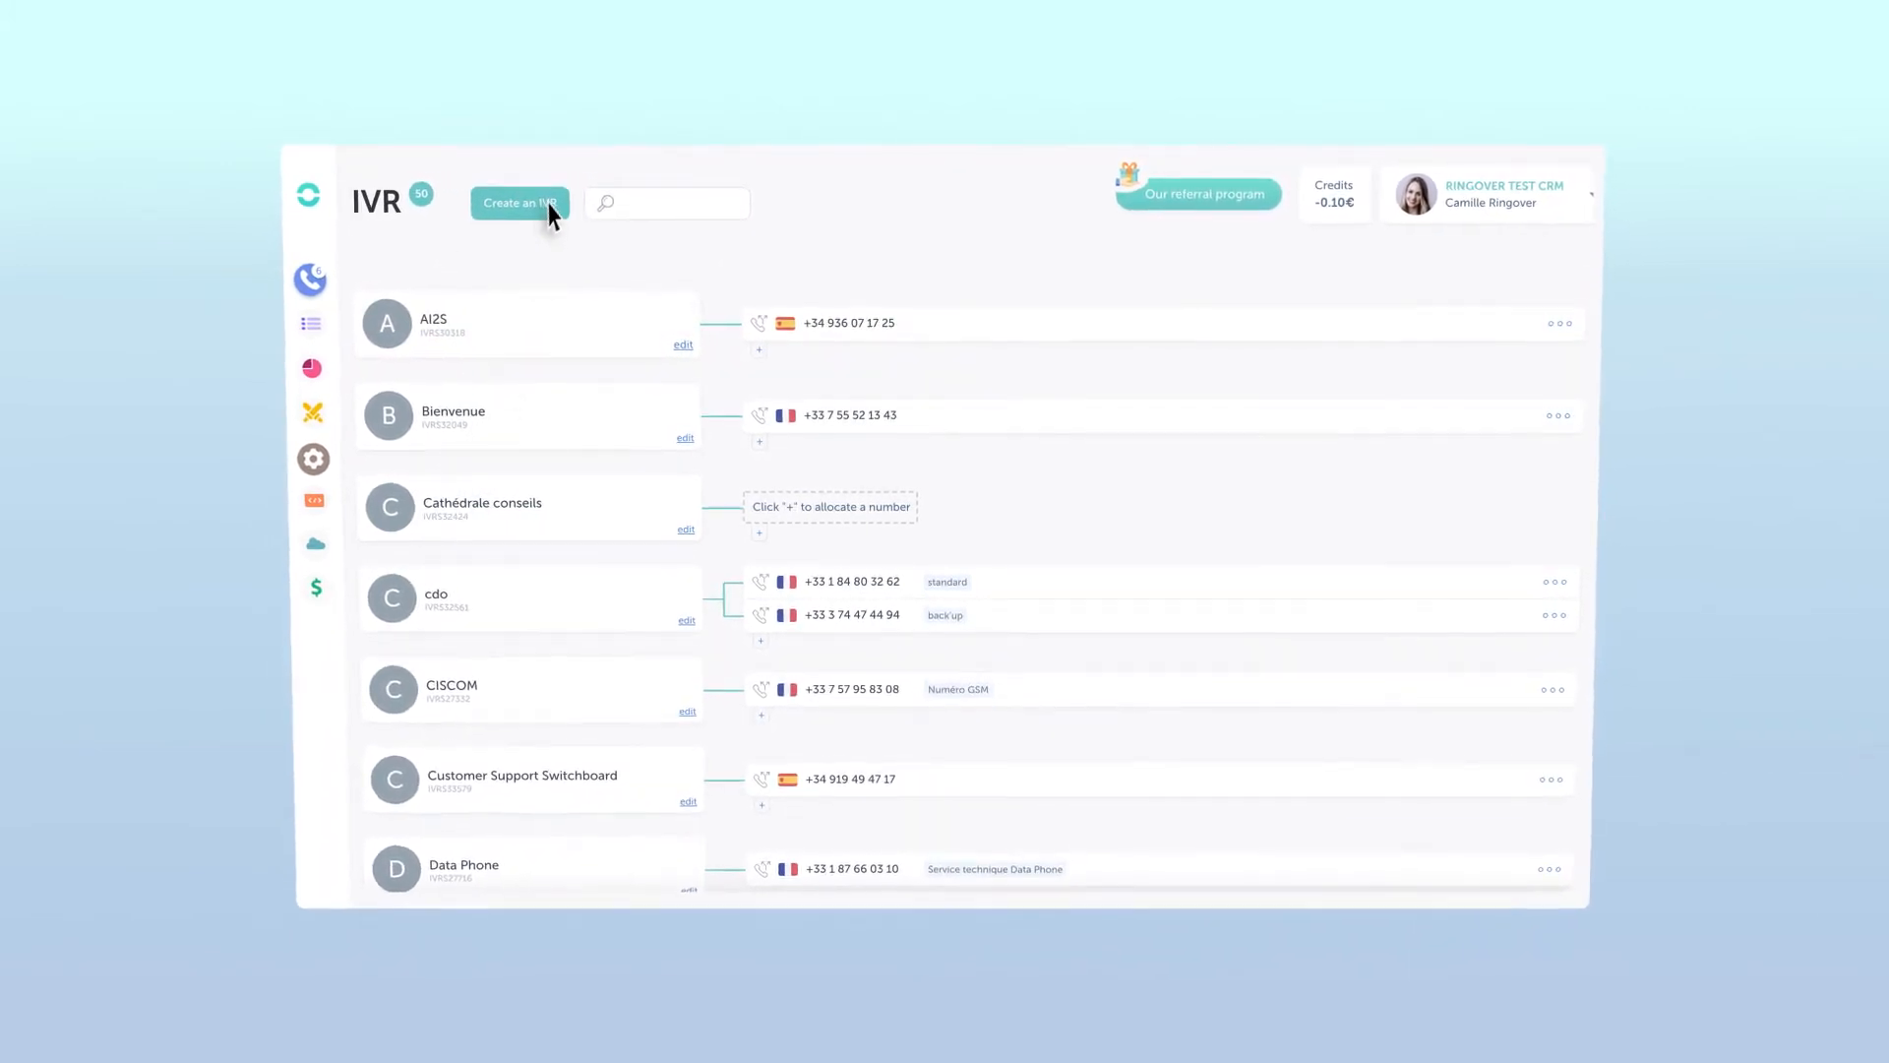
Create a new IVR, opening its general info and hourly scheduling form.
click(519, 203)
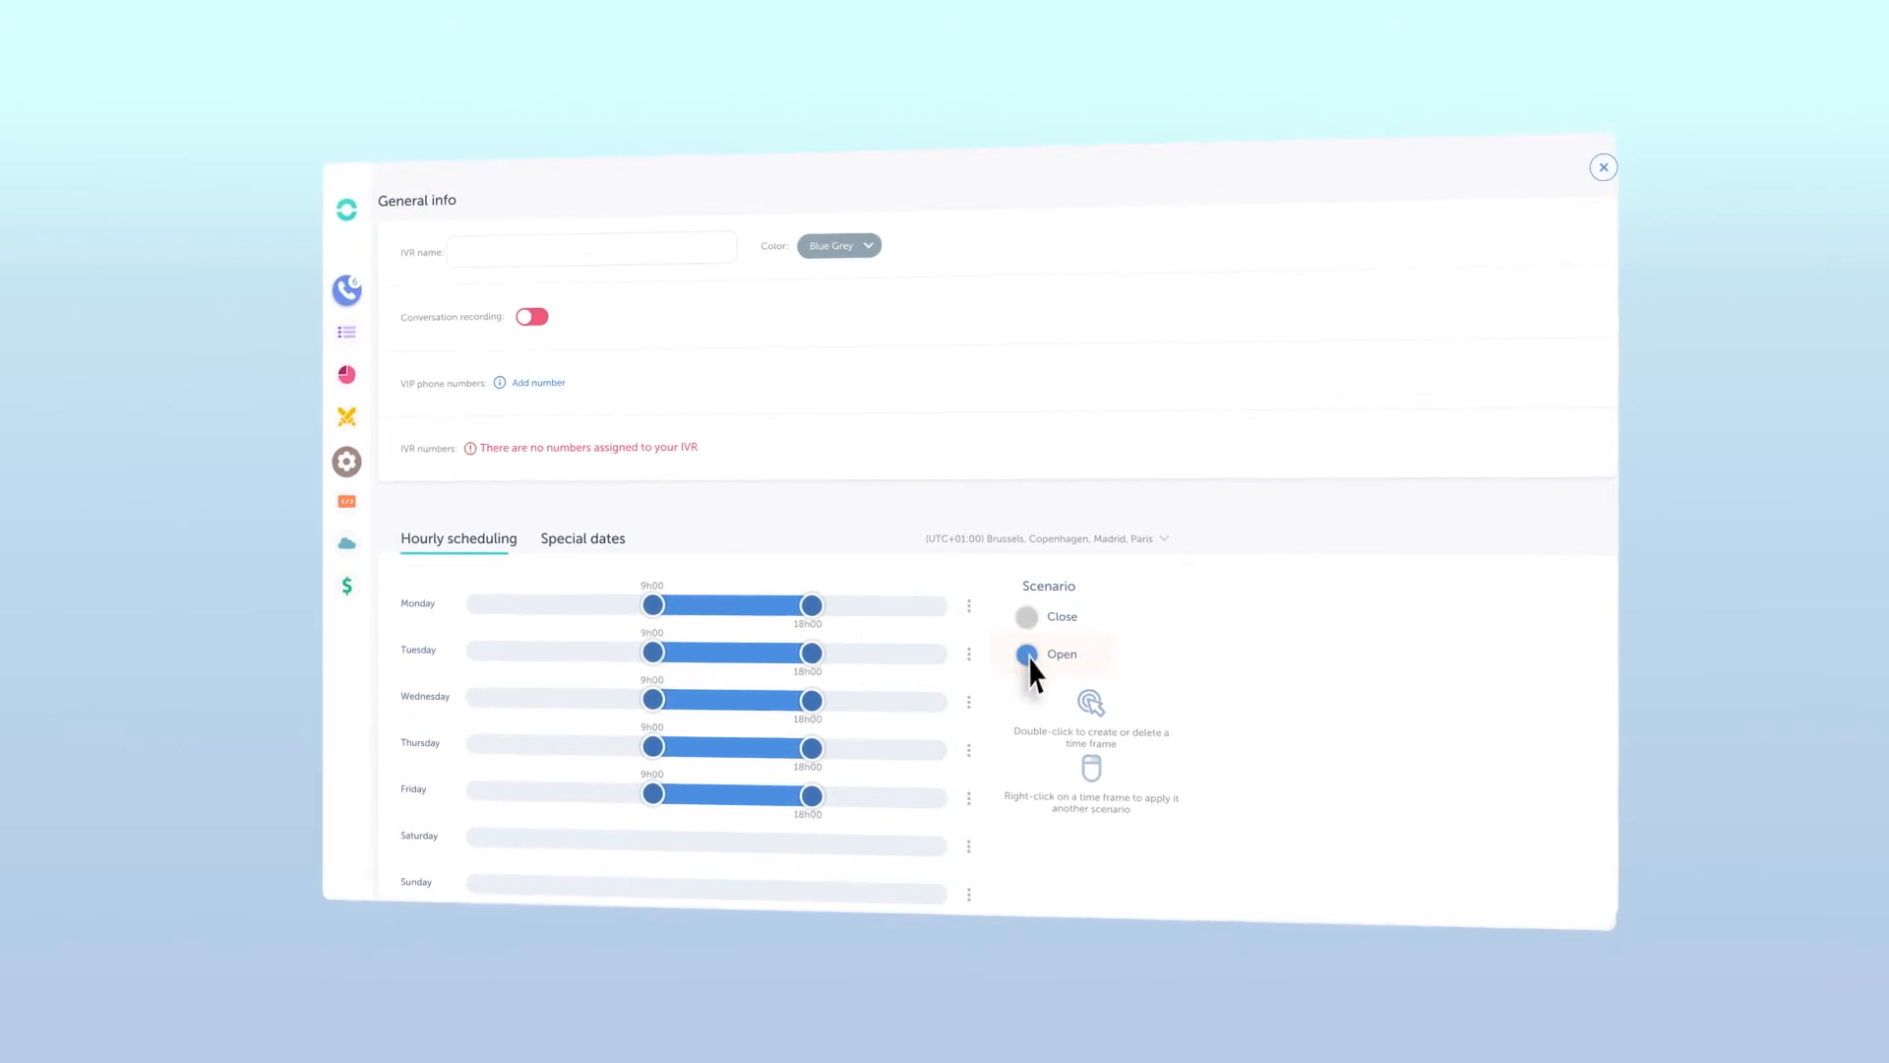
Open the new IVR's Open scenario in the Modify a scenario editor.
click(1028, 653)
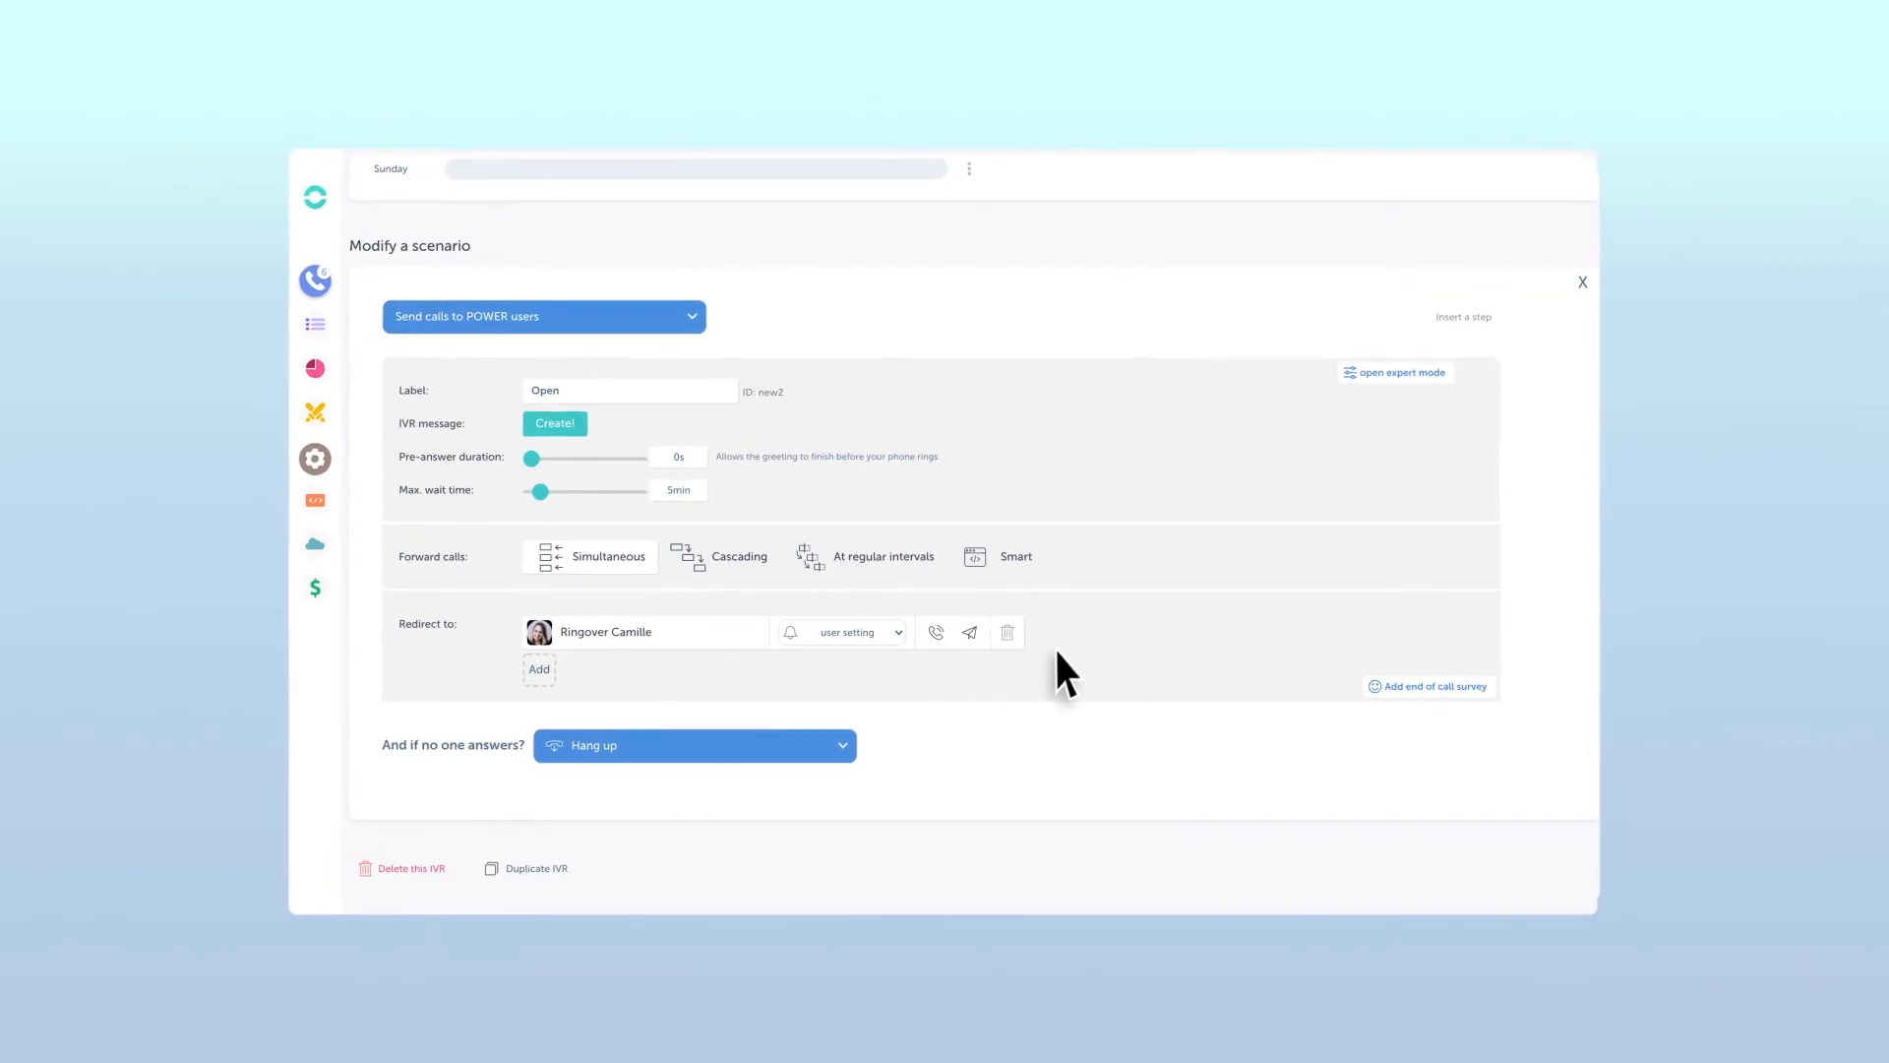
click(542, 316)
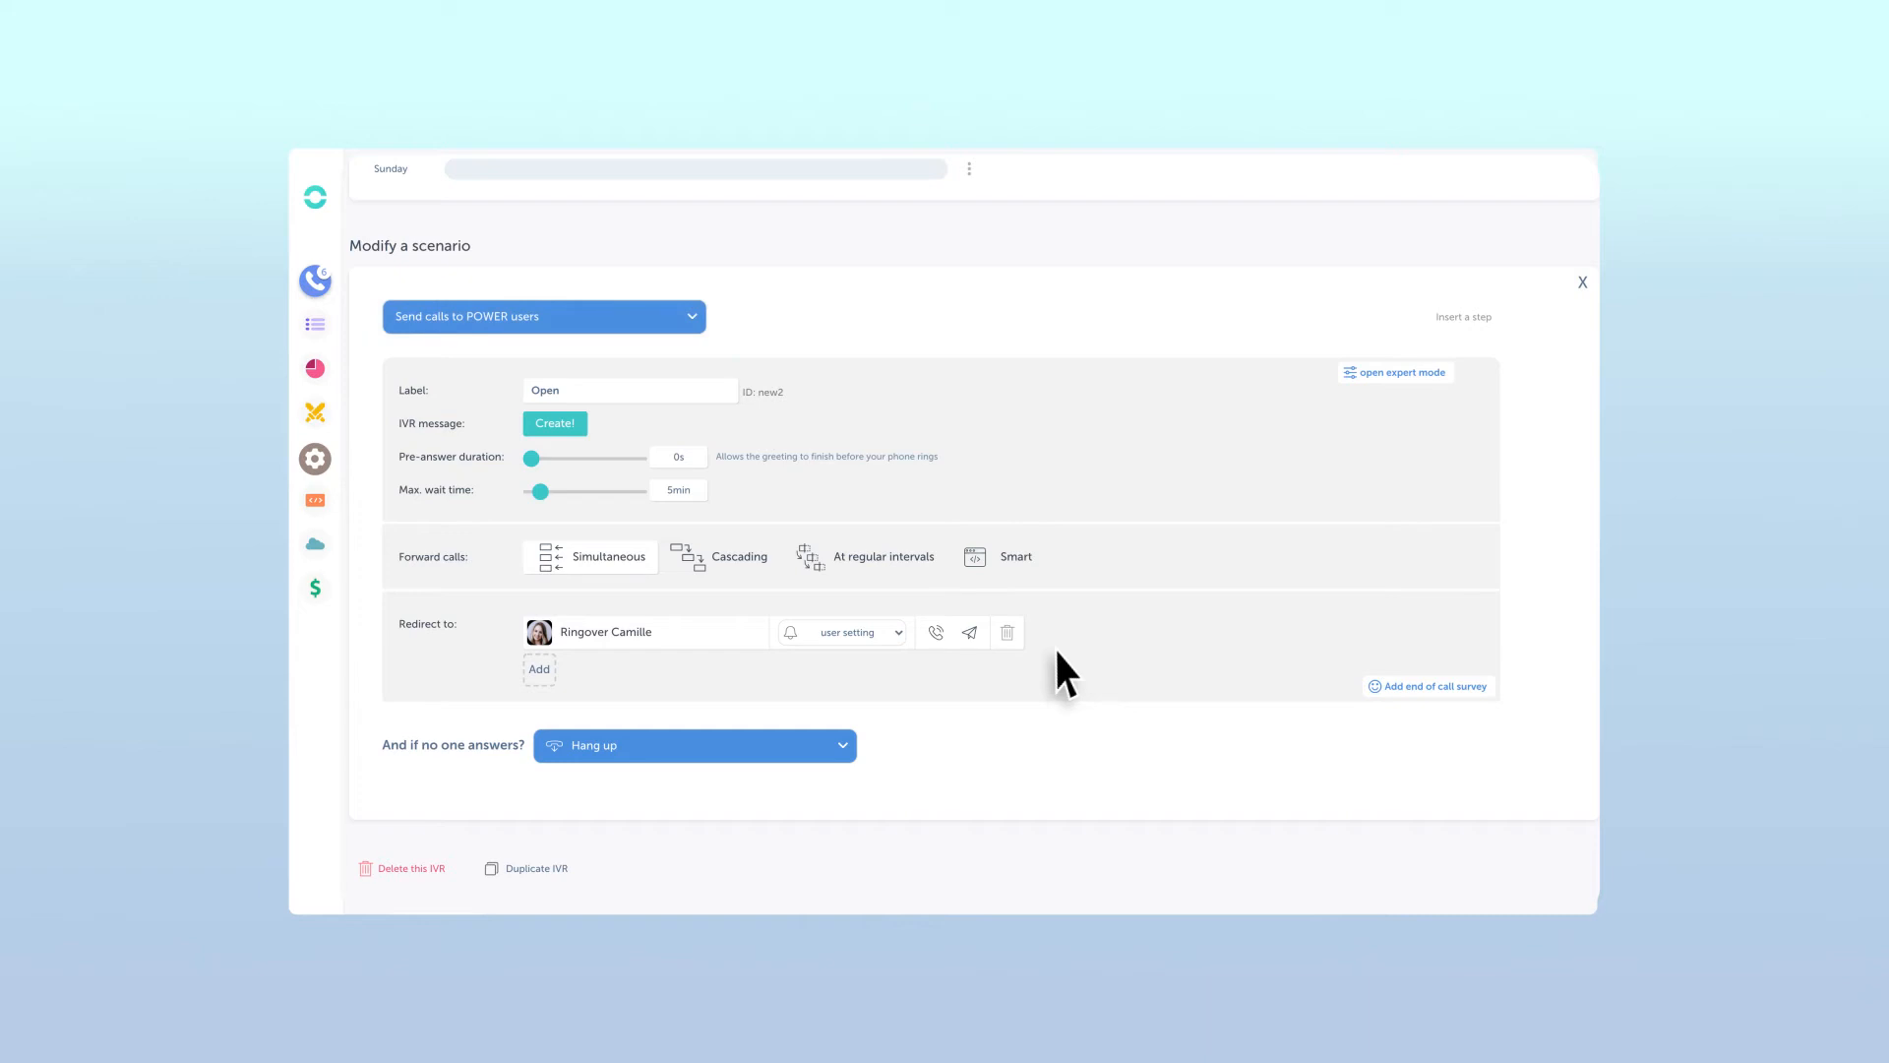
mouse_move(922, 542)
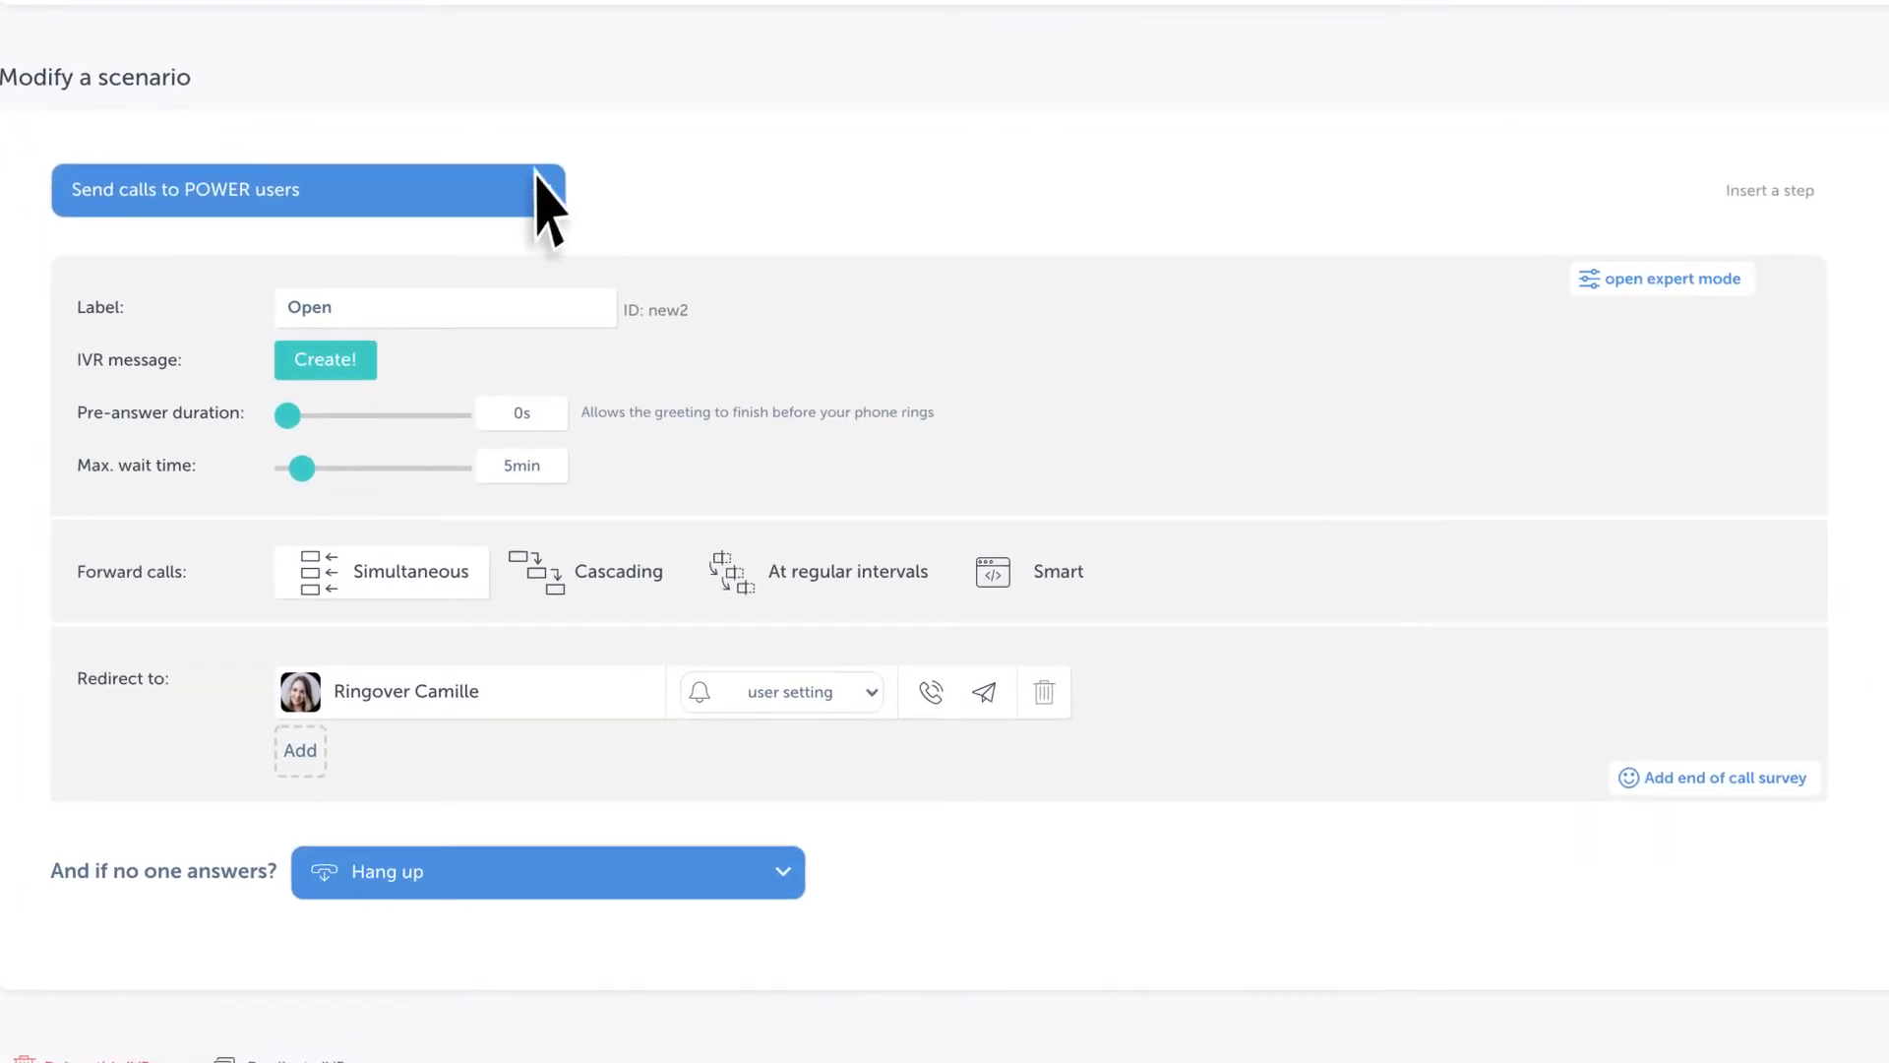
Change the scenario step to forward calls to external phone numbers.
click(544, 189)
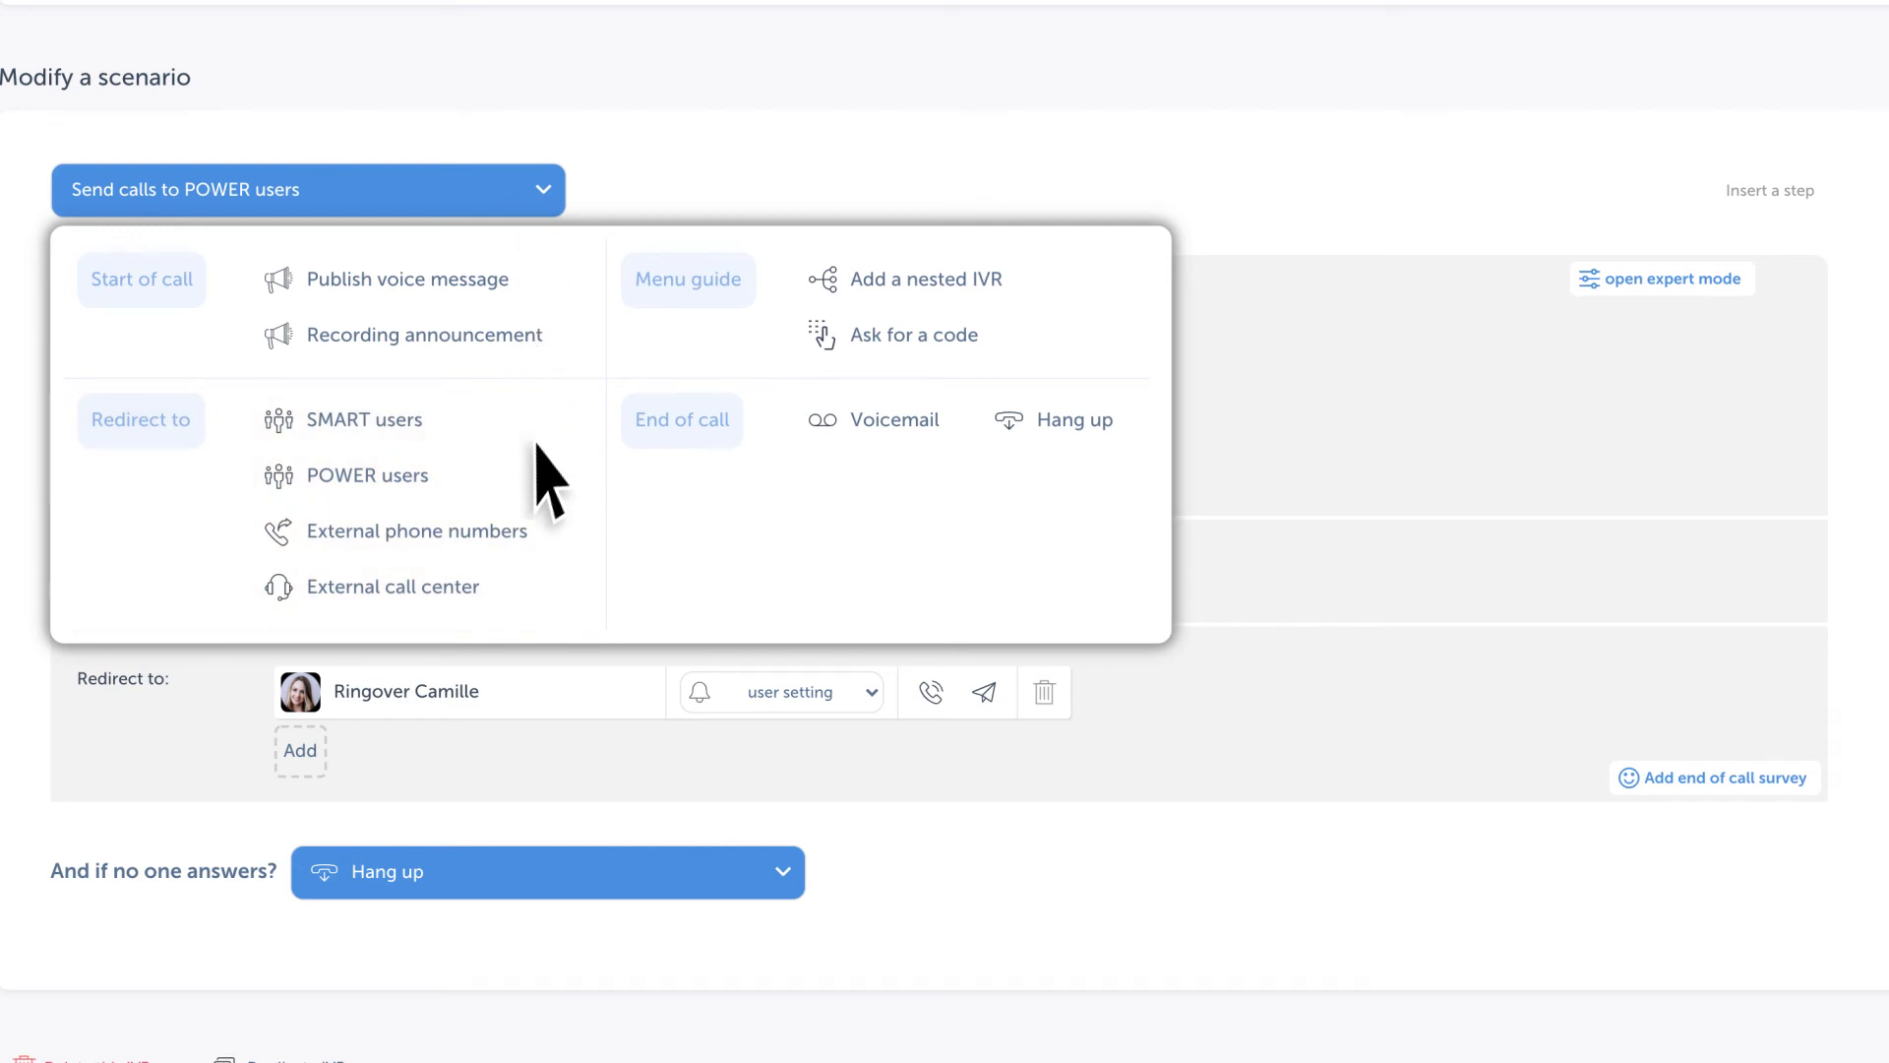
click(416, 530)
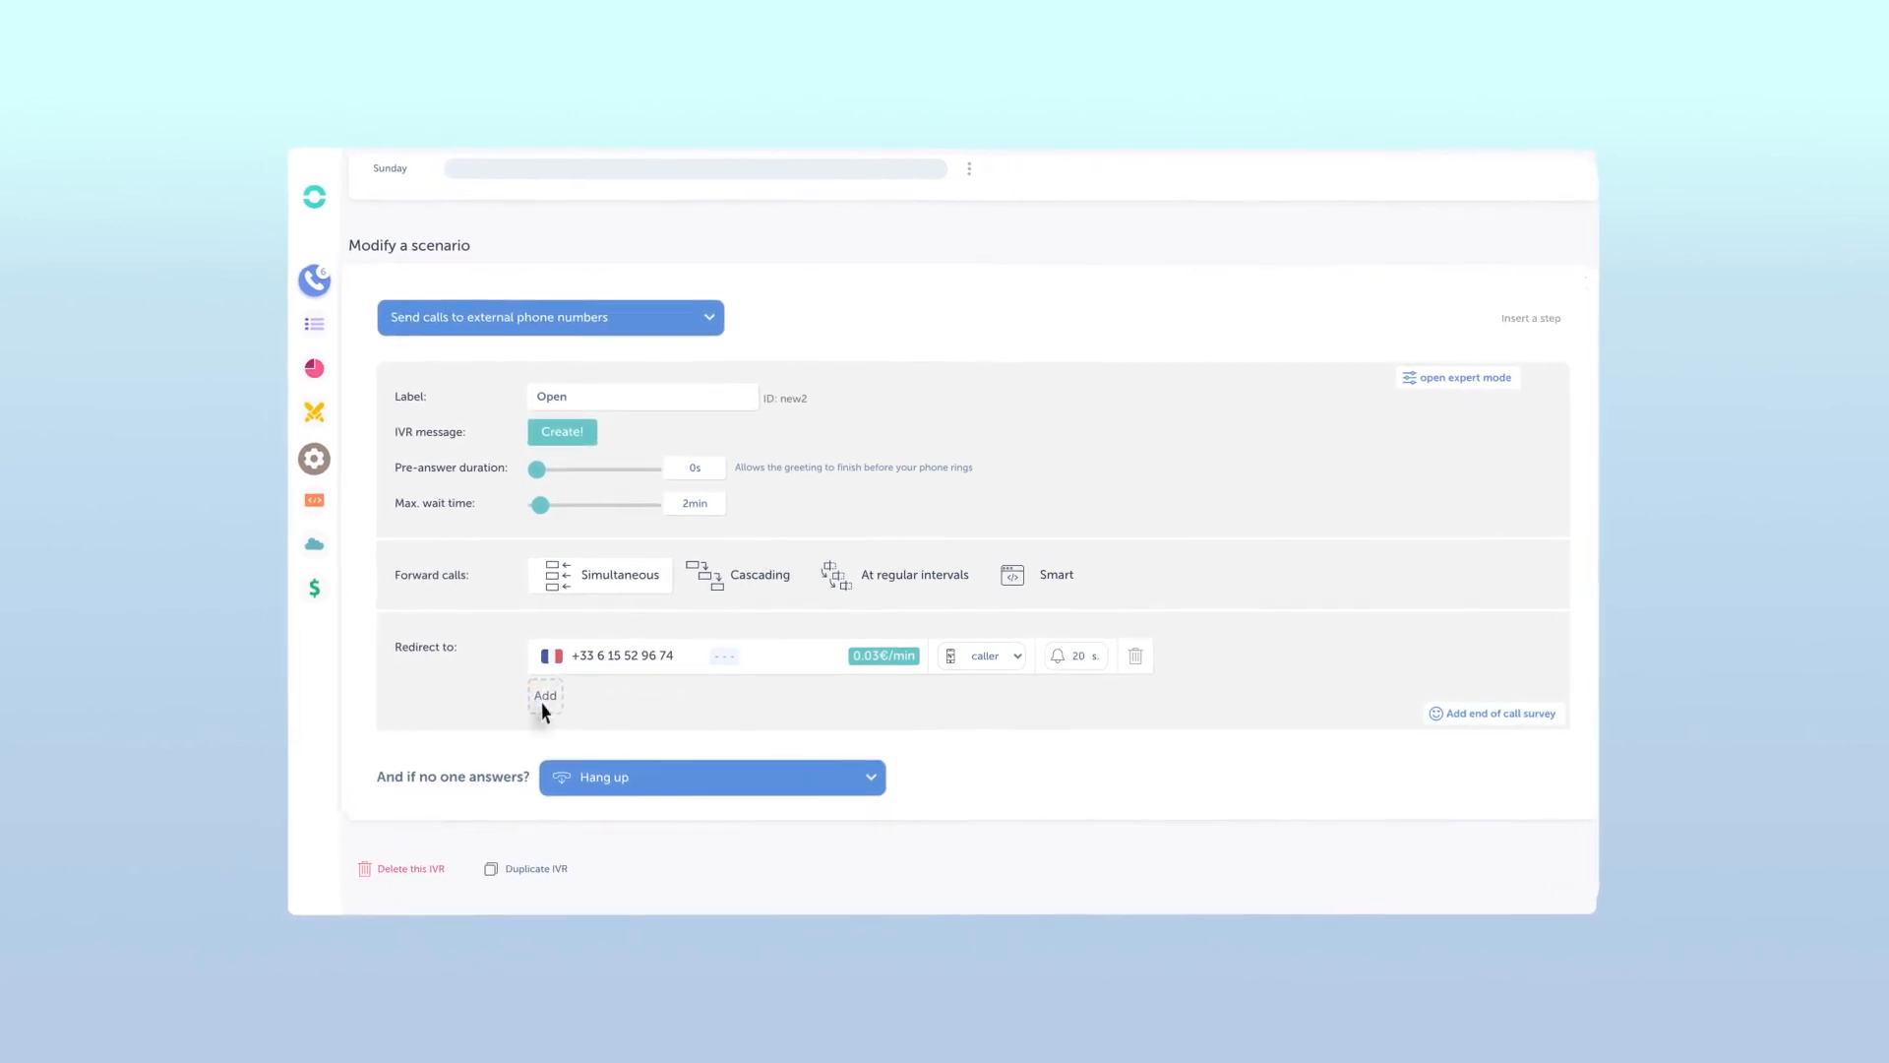
click(544, 696)
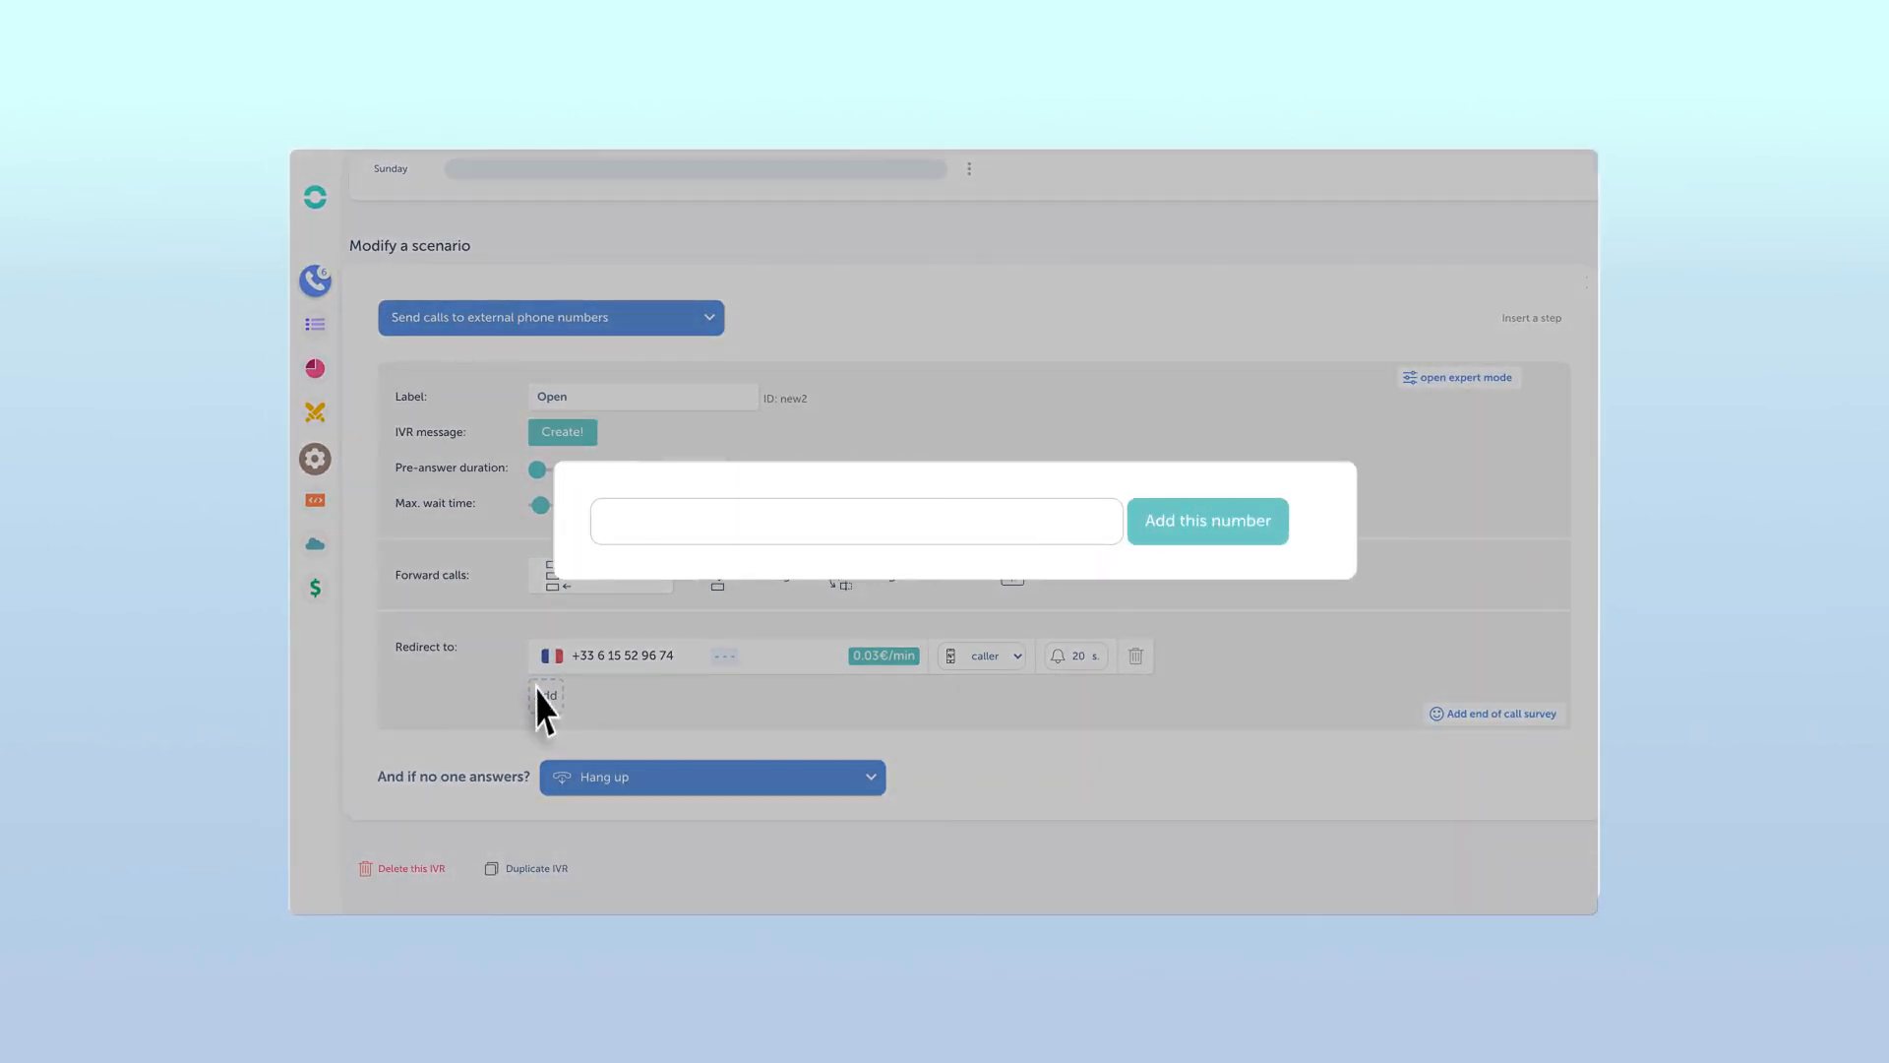
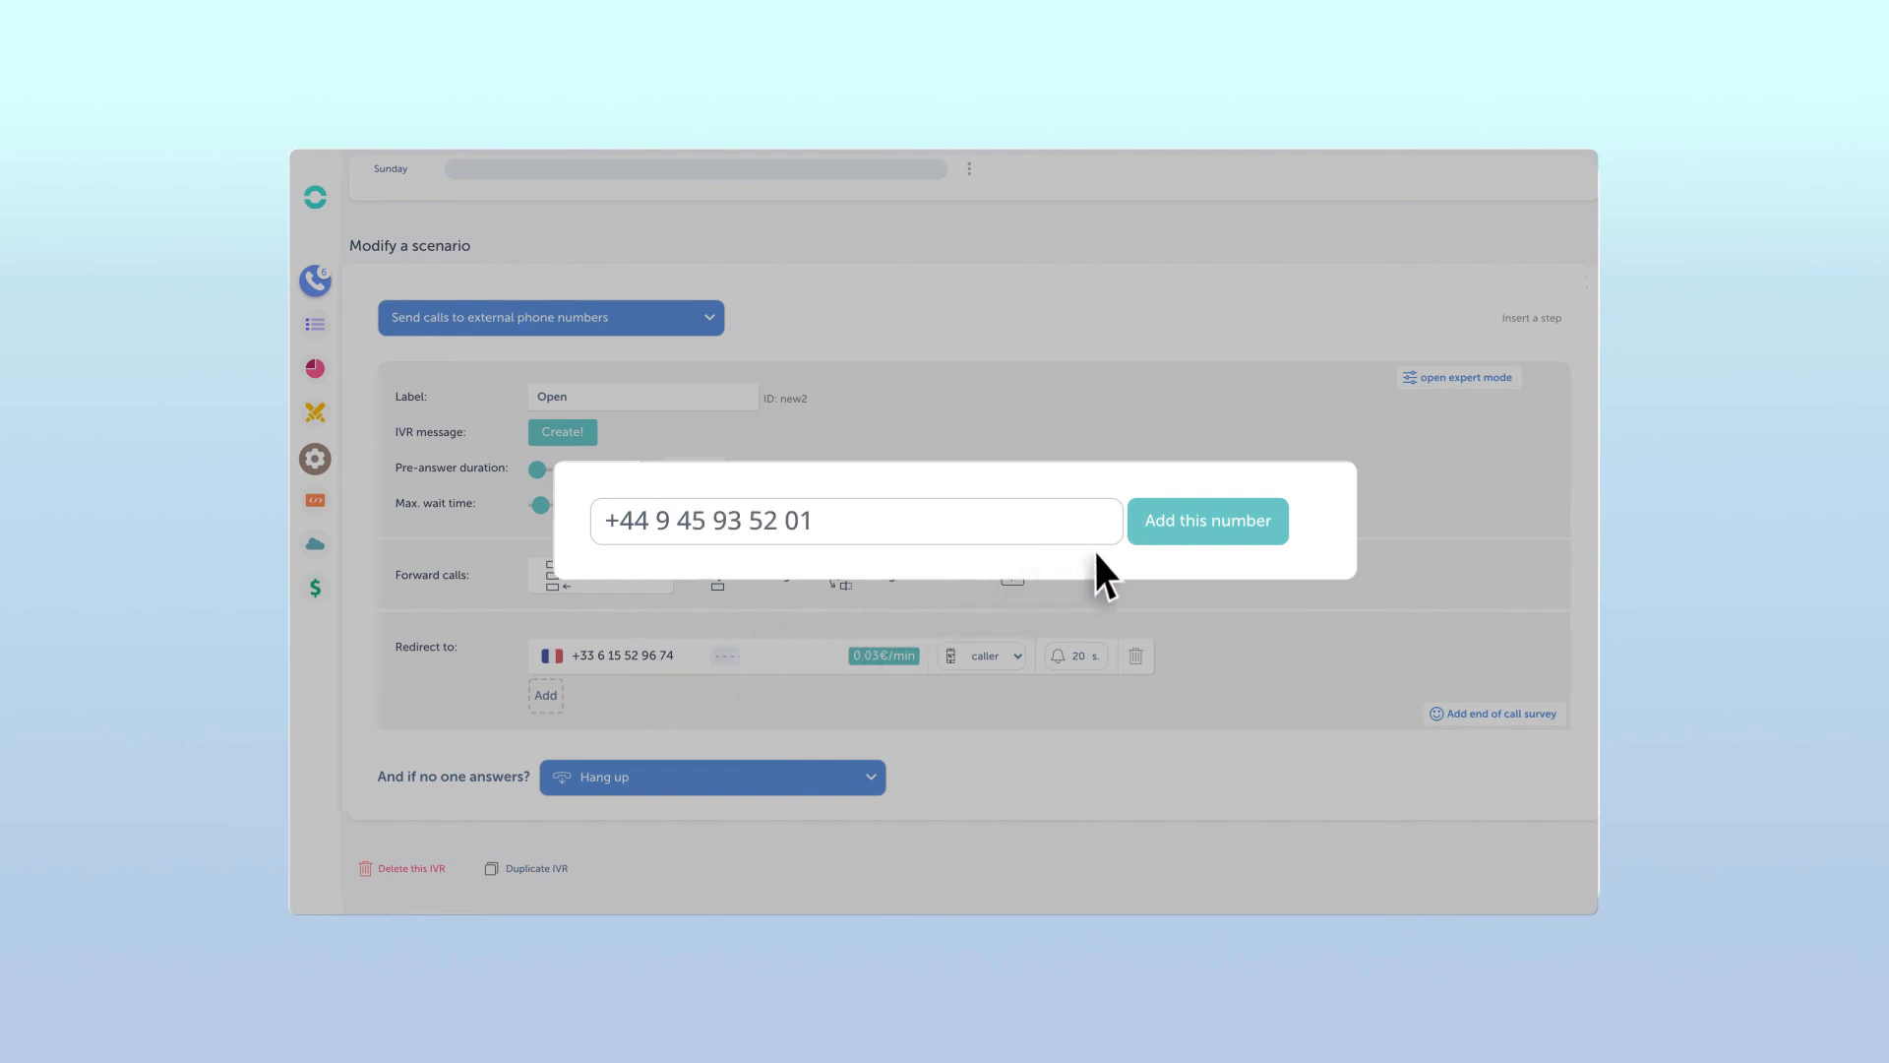
click(1206, 520)
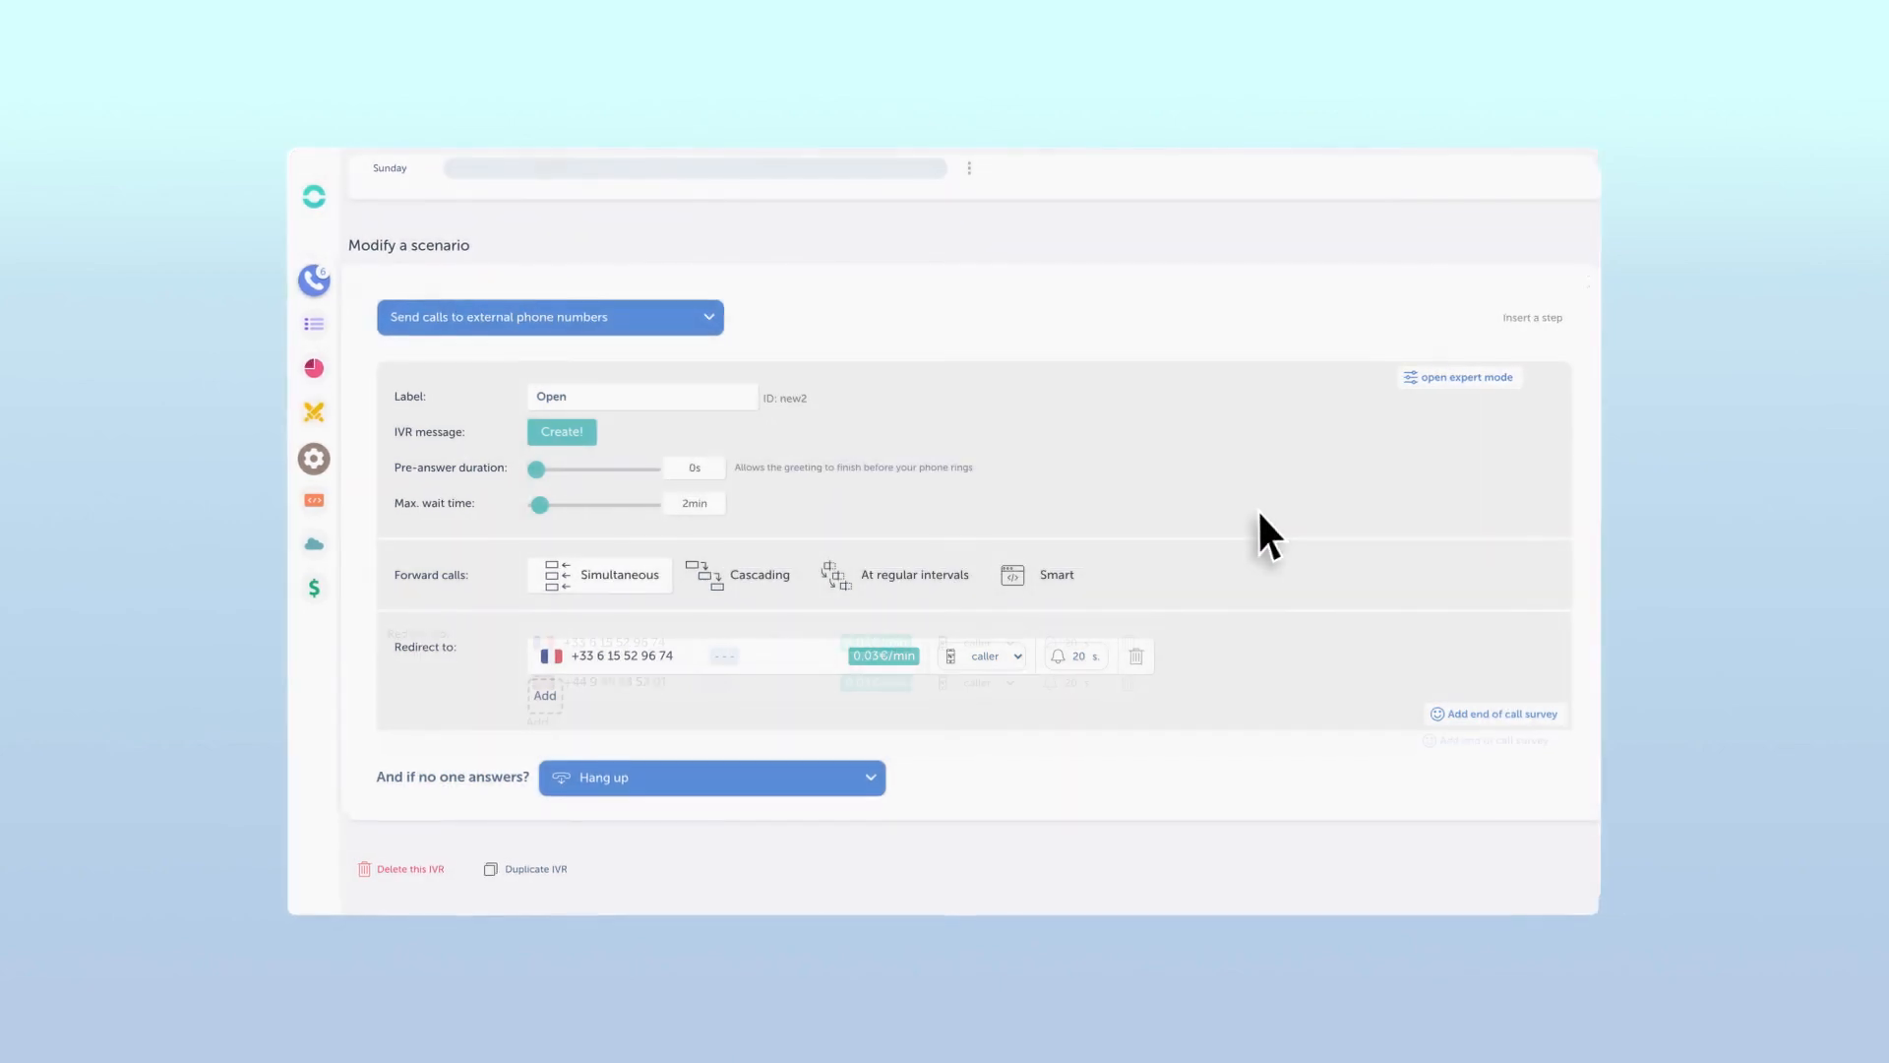